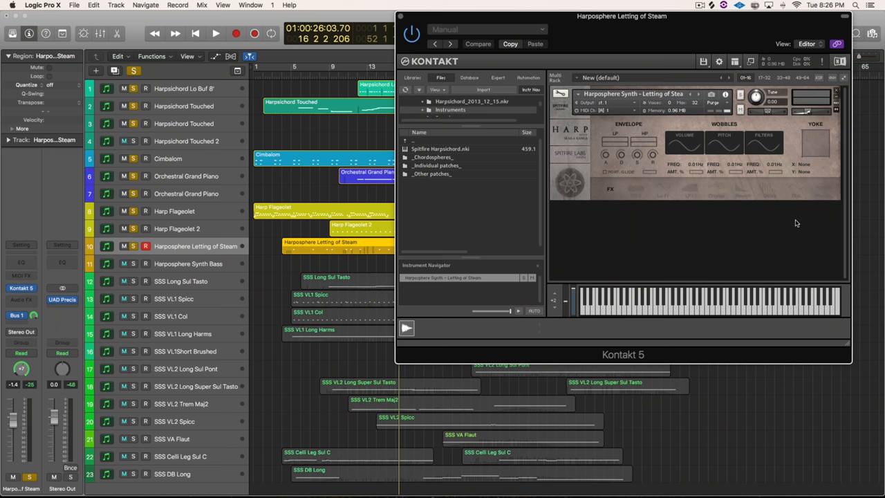
mouse_move(662, 218)
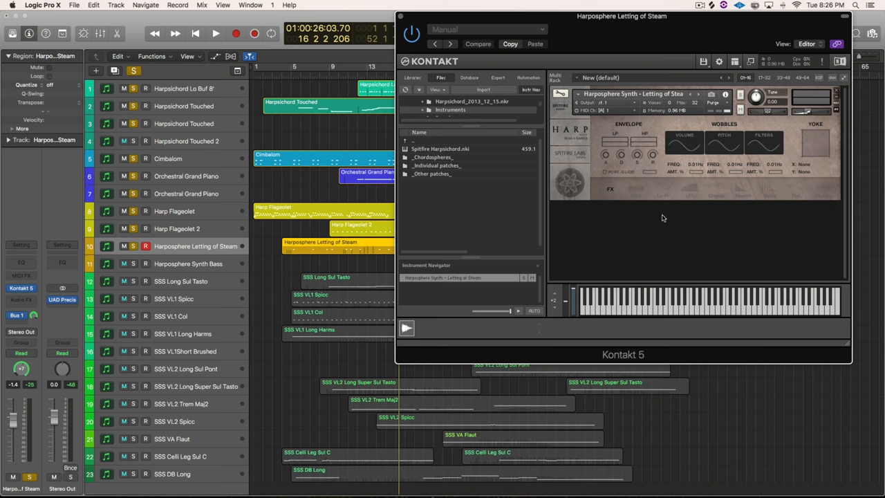